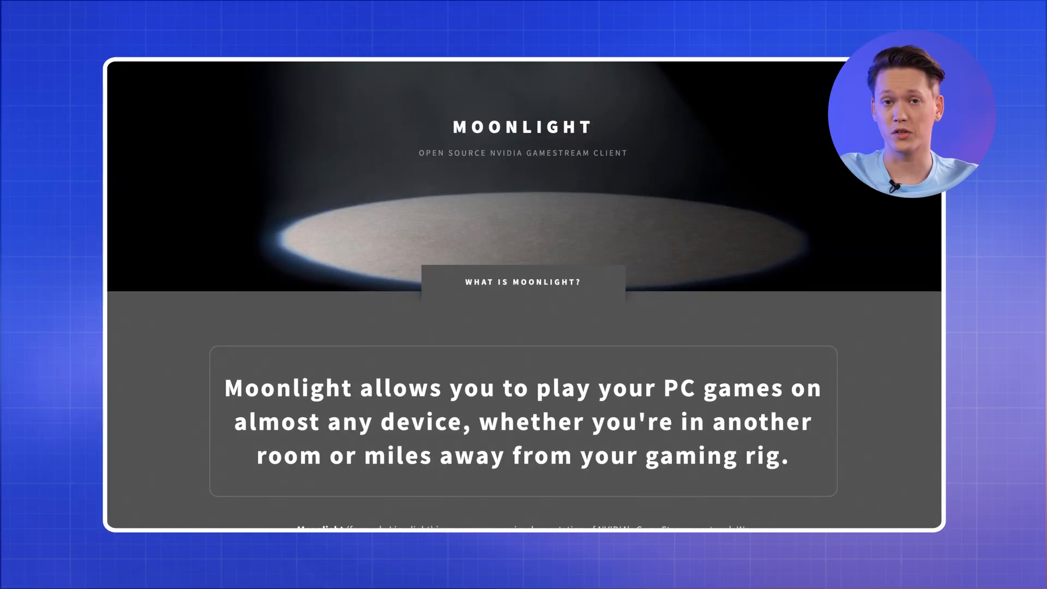
- Scroll through the Moonlight site and down to the Sunshine site's Features section
scroll("down", 3)
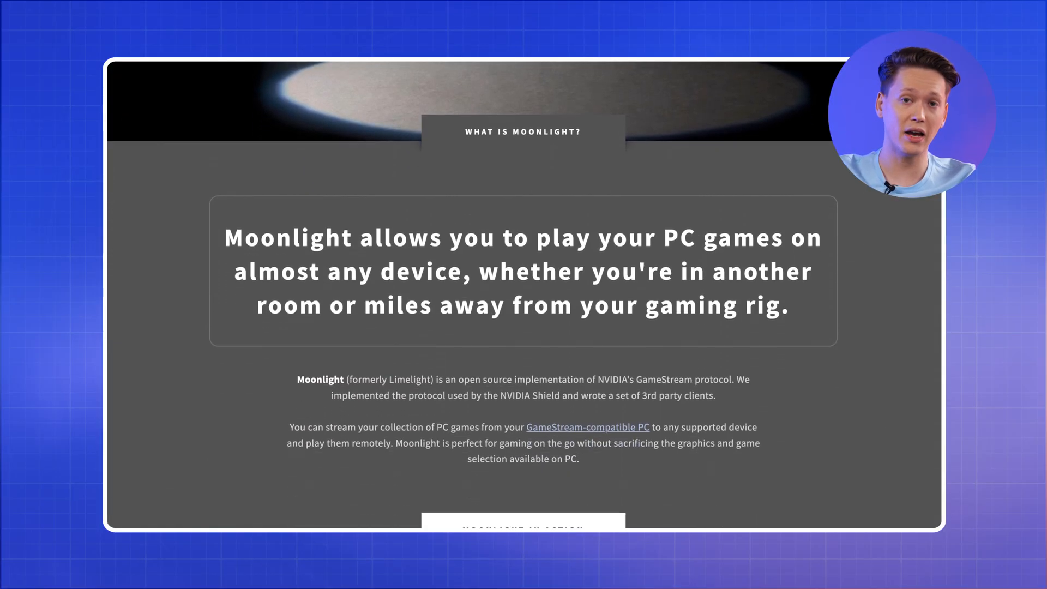
scroll("down", 3)
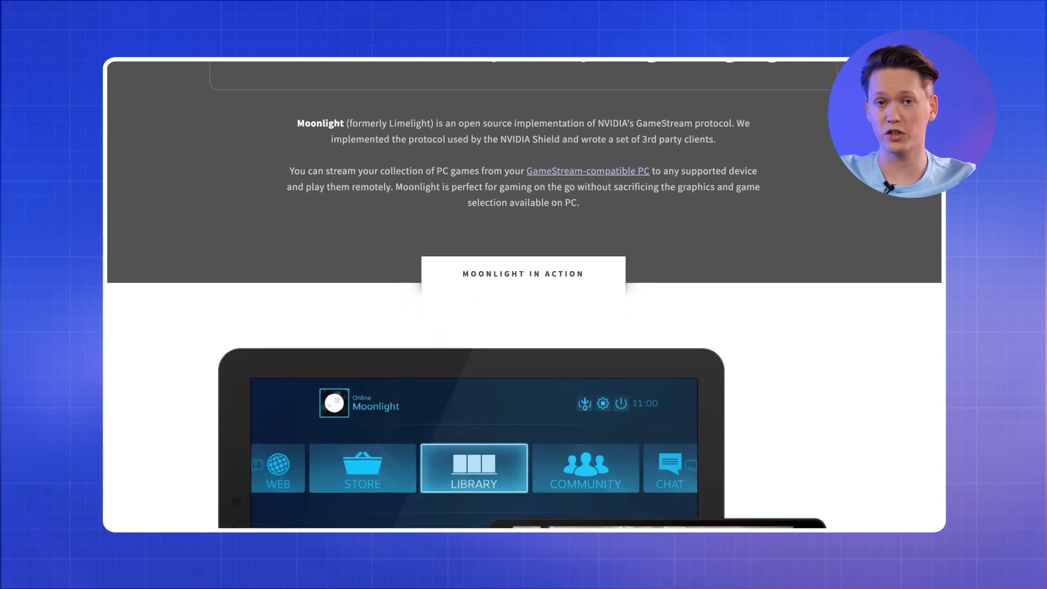
scroll("down", 3)
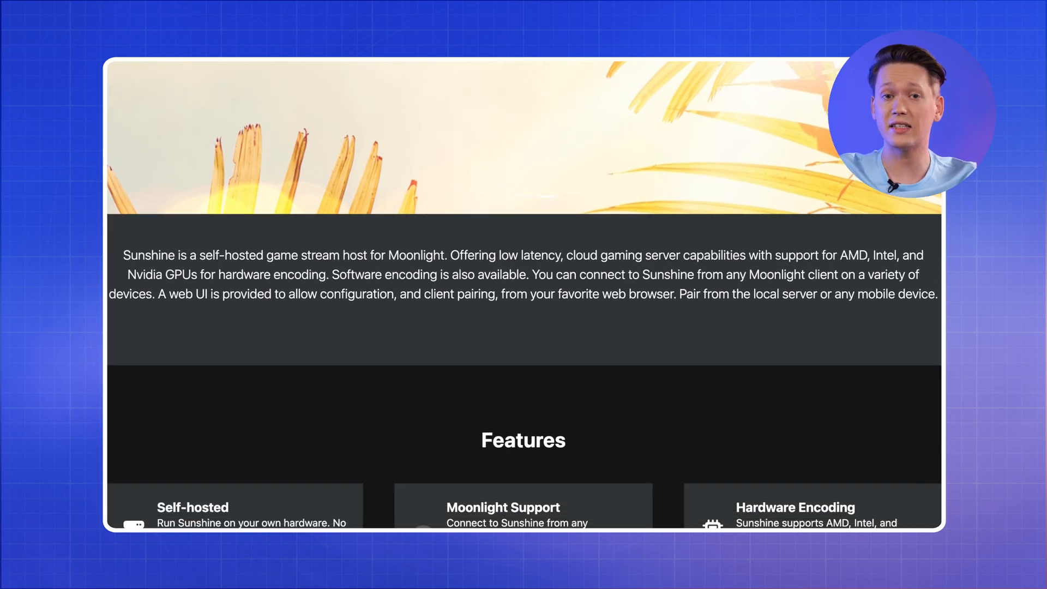
scroll("down", 3)
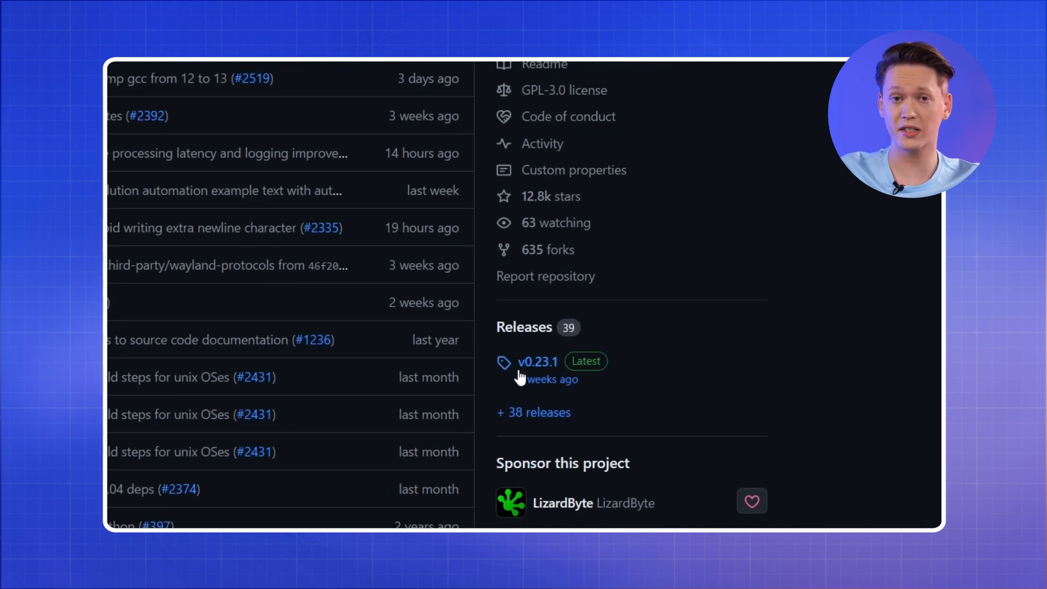
- Reach the v0.23.1 release assets listing sunshine-windows-installer.exe
left_click(538, 361)
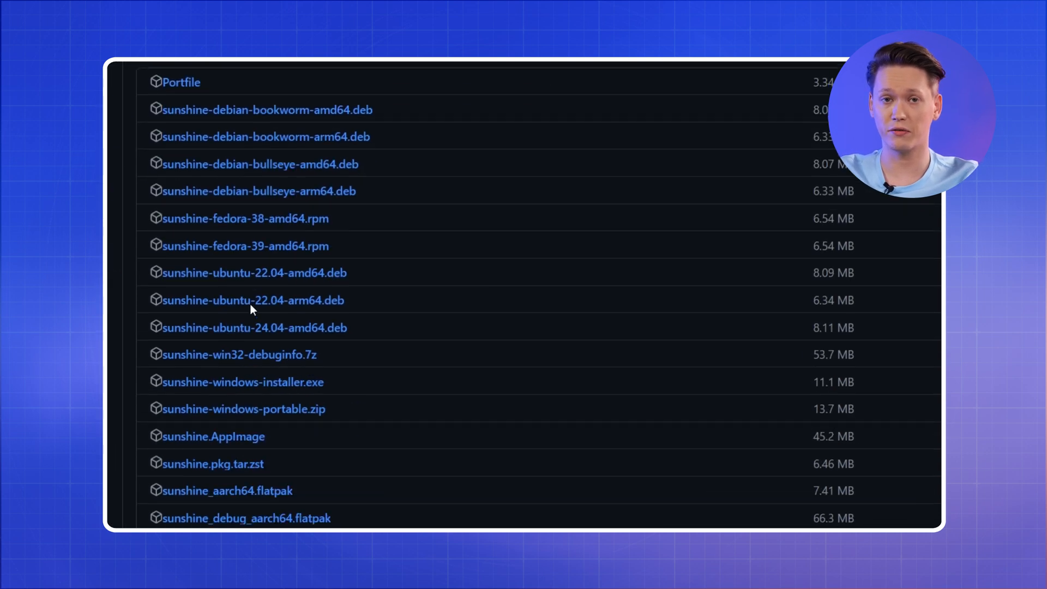
scroll("down", 3)
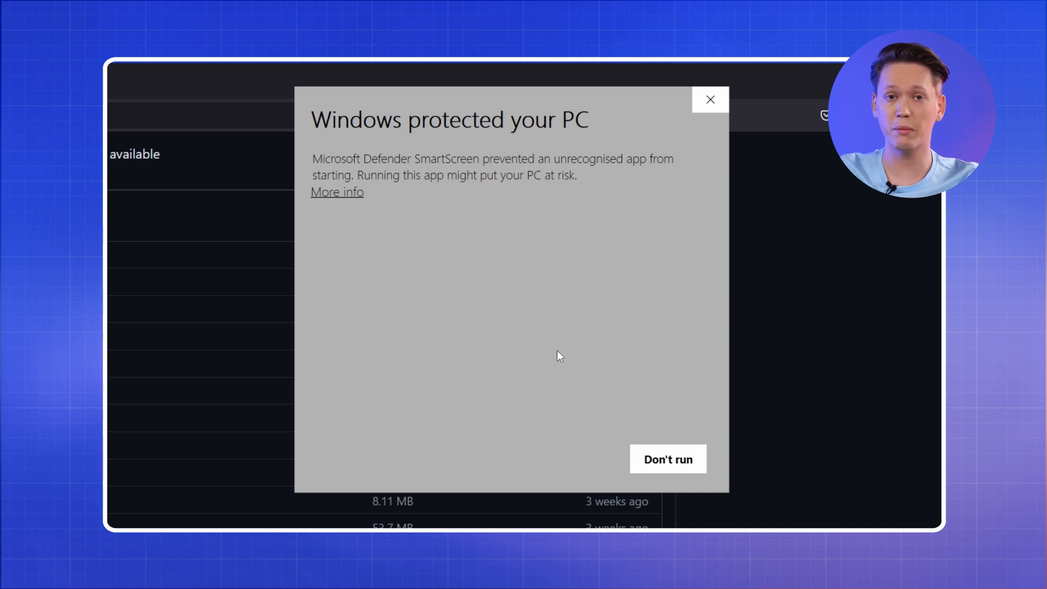
- Run the installer past SmartScreen and install Sunshine with all components checked
left_click(337, 192)
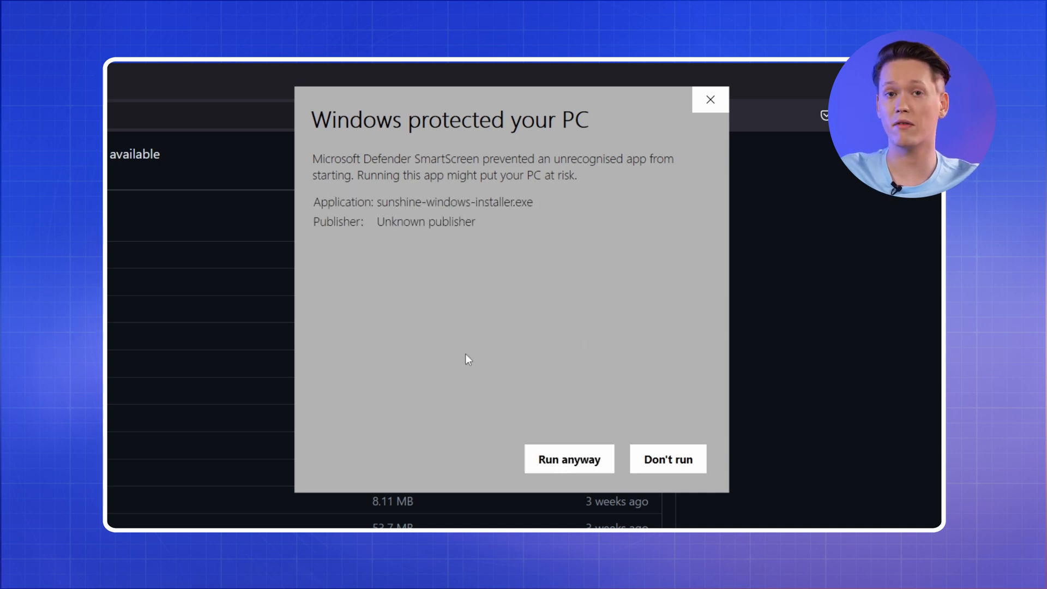
left_click(568, 459)
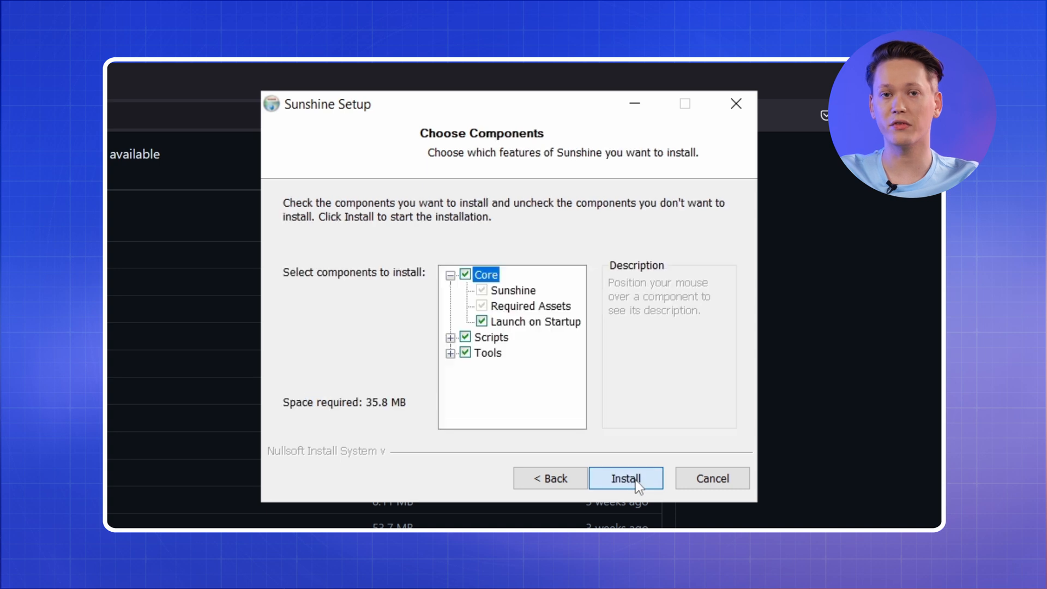
left_click(624, 478)
type("localhost:4799")
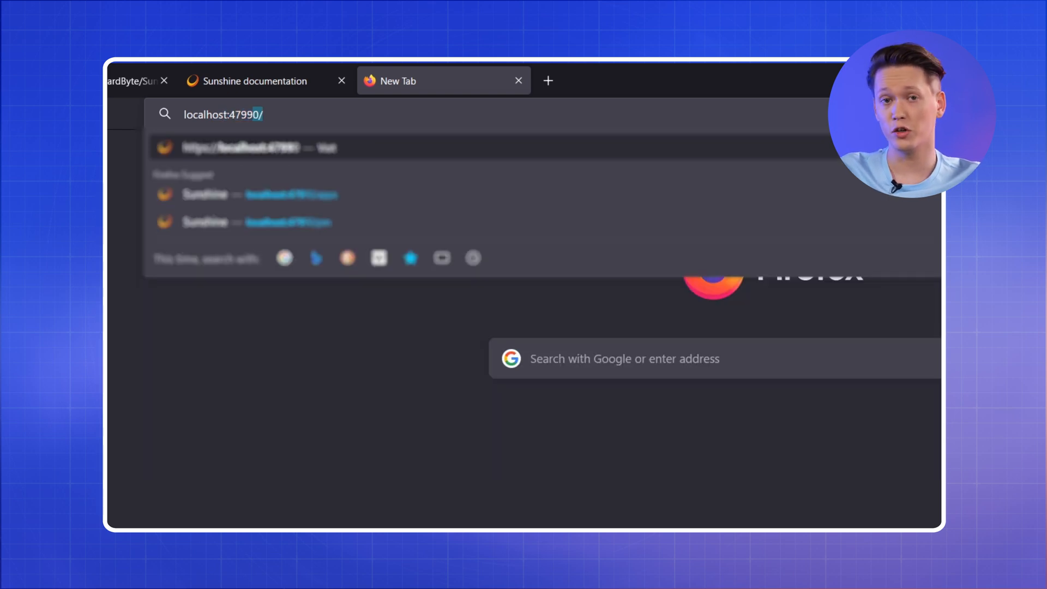
- Load localhost:47990, create the web UI username and password, and sign in
key("Enter")
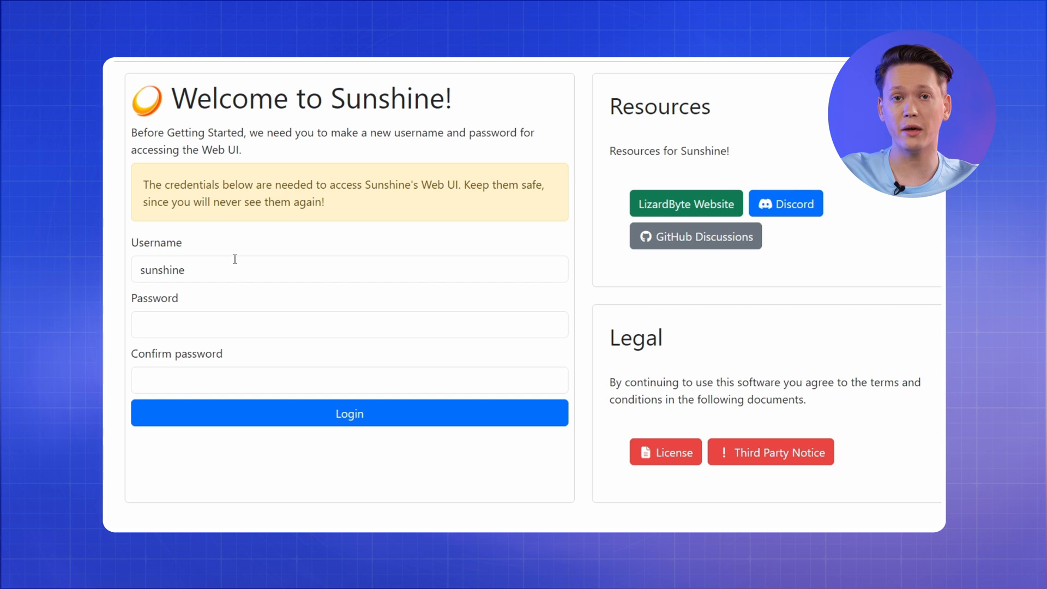
type("•••••")
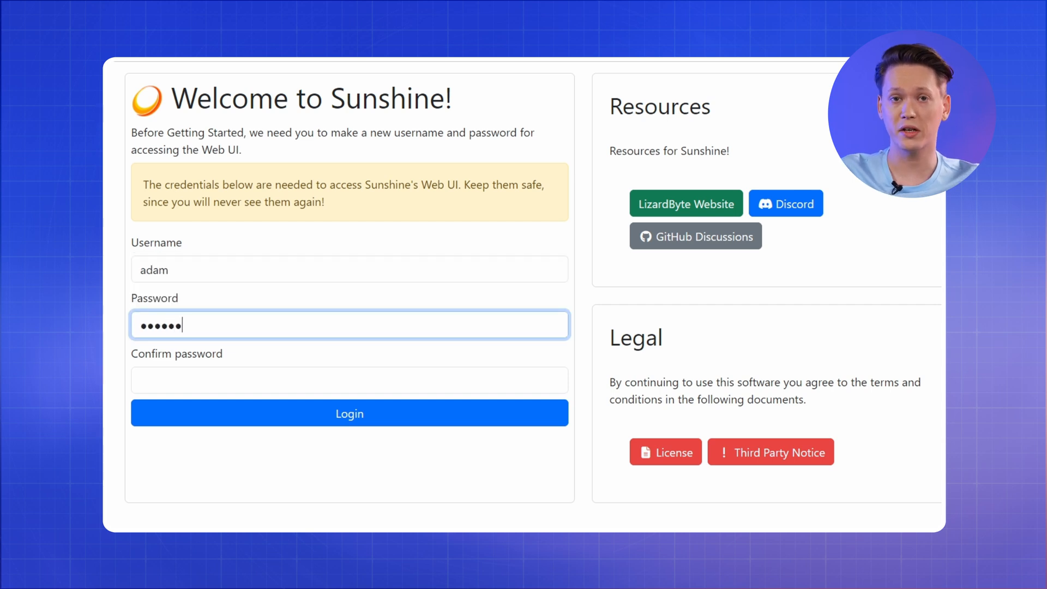
left_click(349, 413)
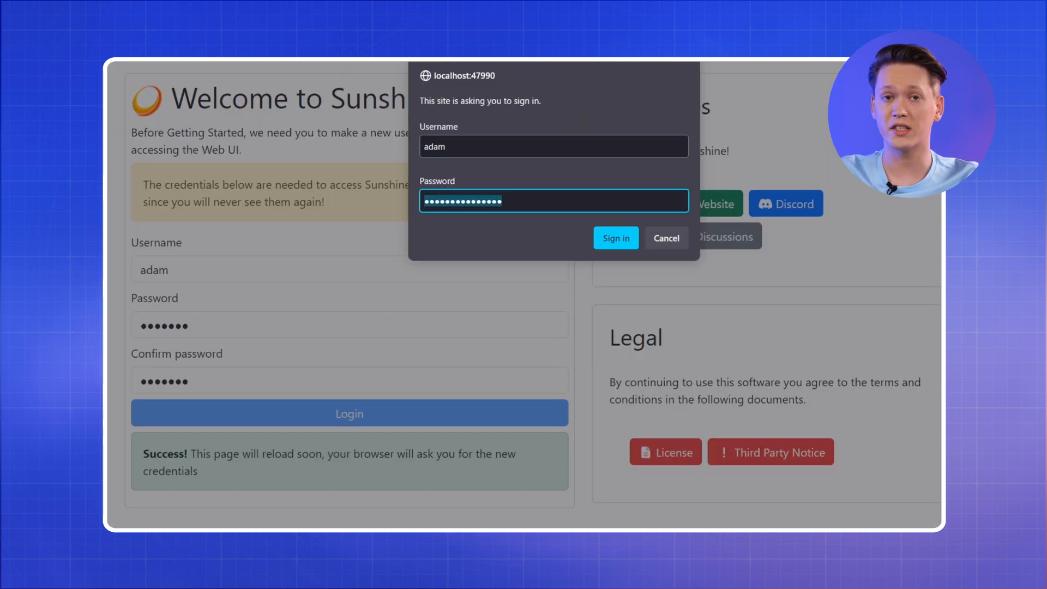
left_click(615, 238)
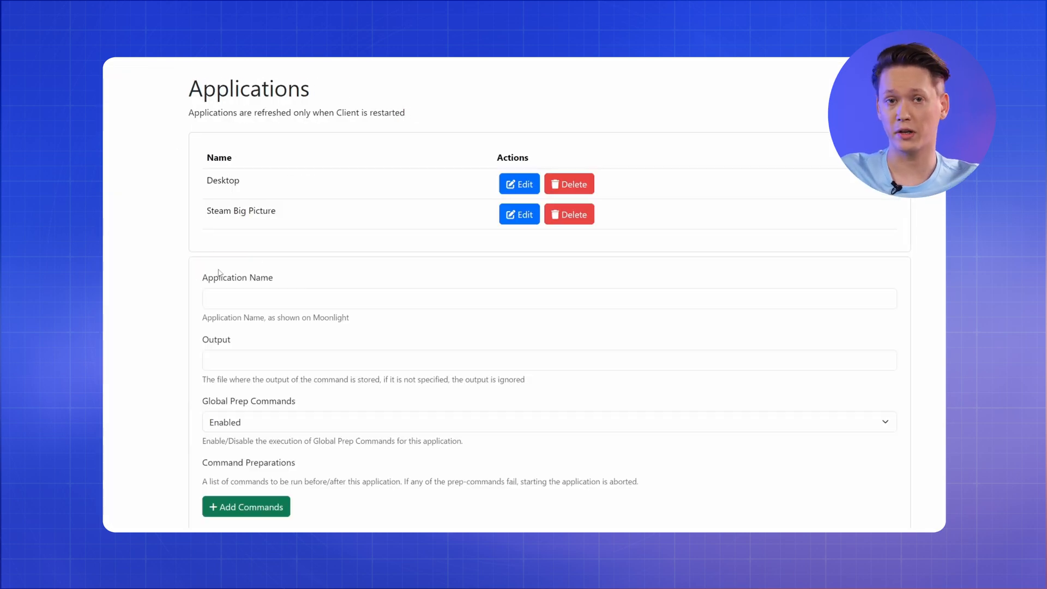
- Name the app No Man's Sky with command D:\SteamLibrary\steamapps\common\No Man's Sky\Binaries\NMS.exe
type("No Man's")
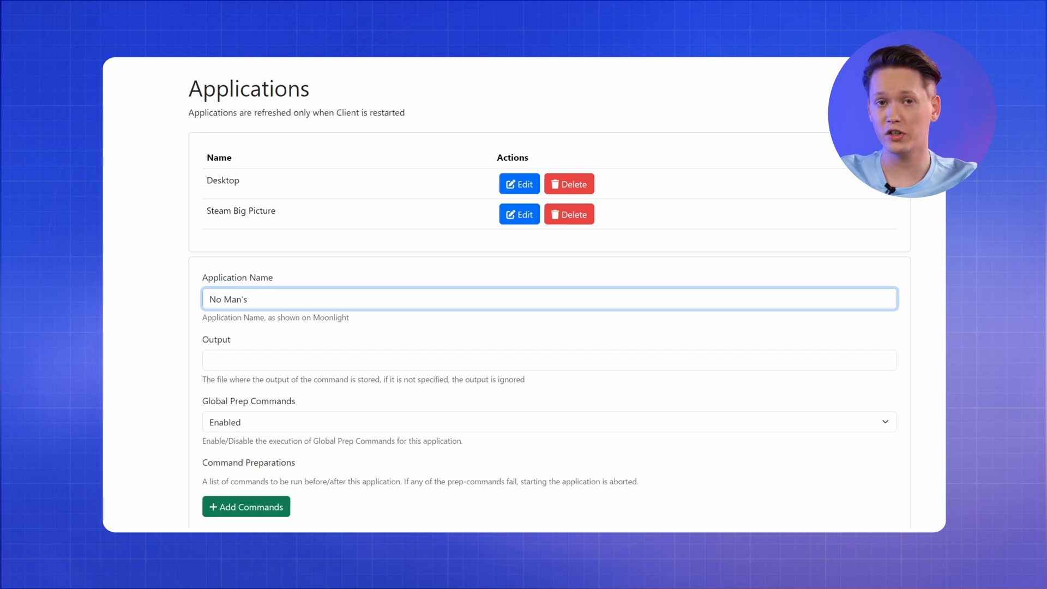
type("Sky")
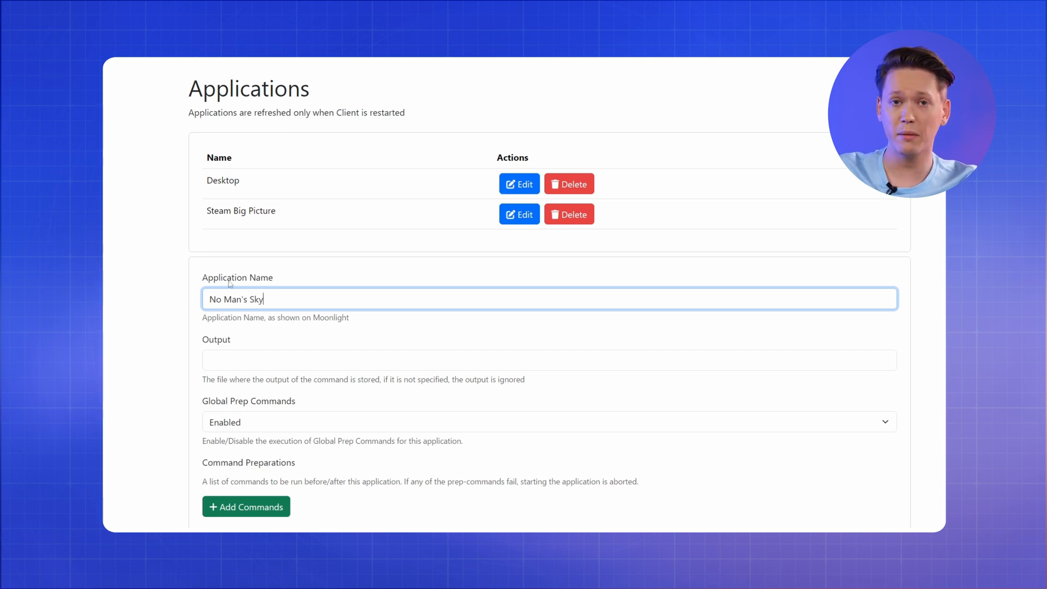
scroll("down", 3)
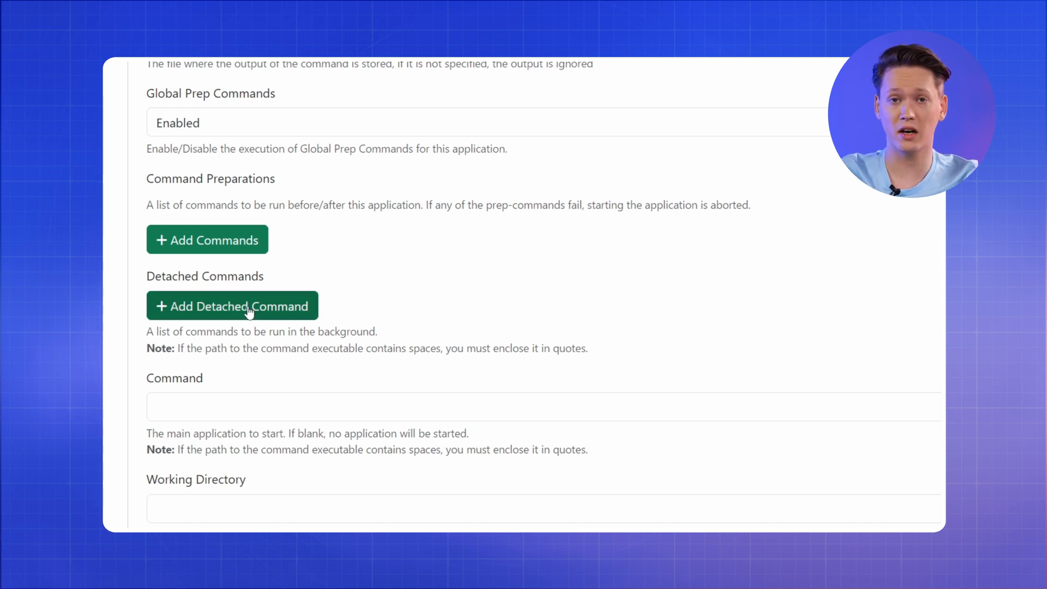
left_click(231, 305)
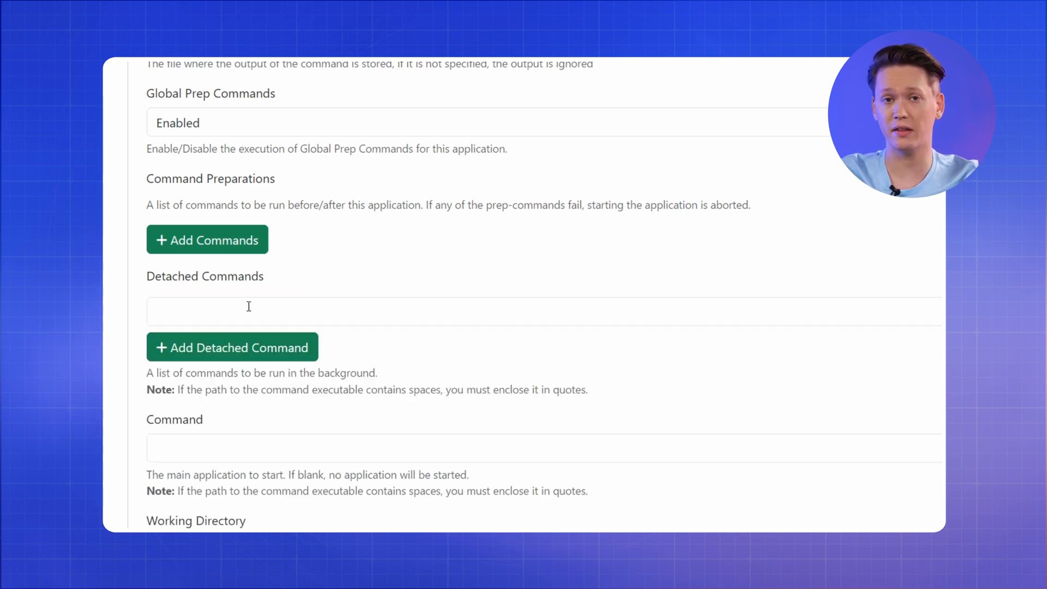
type("\"D:\\SteamLibrary\\steamapps\\common\\No Man's Sky\\Binaries\\NMS.exe\"")
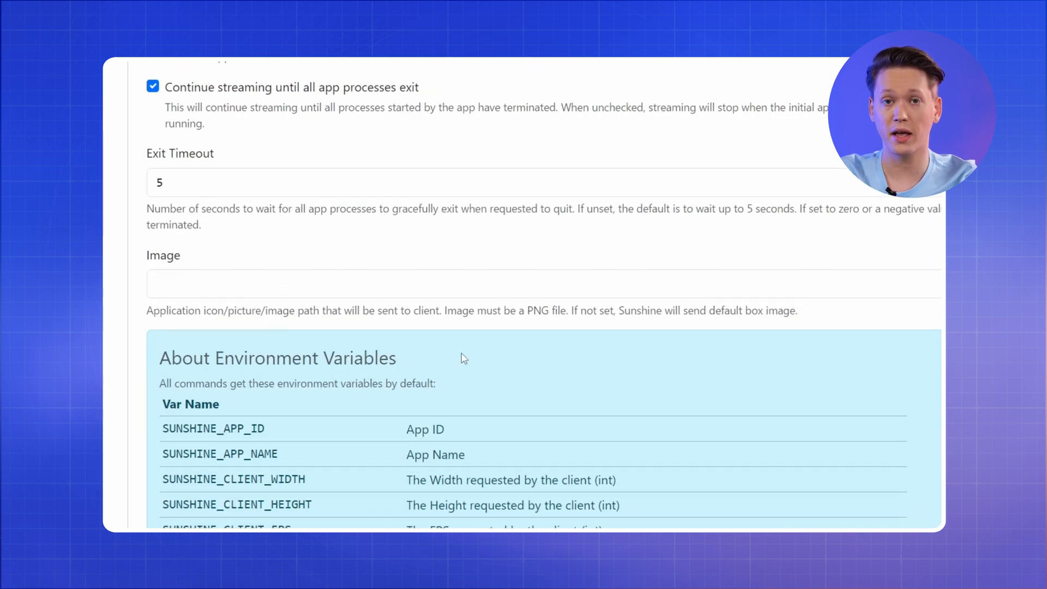
- Find cover art and assign the main No Man's Sky cover image
left_click(874, 453)
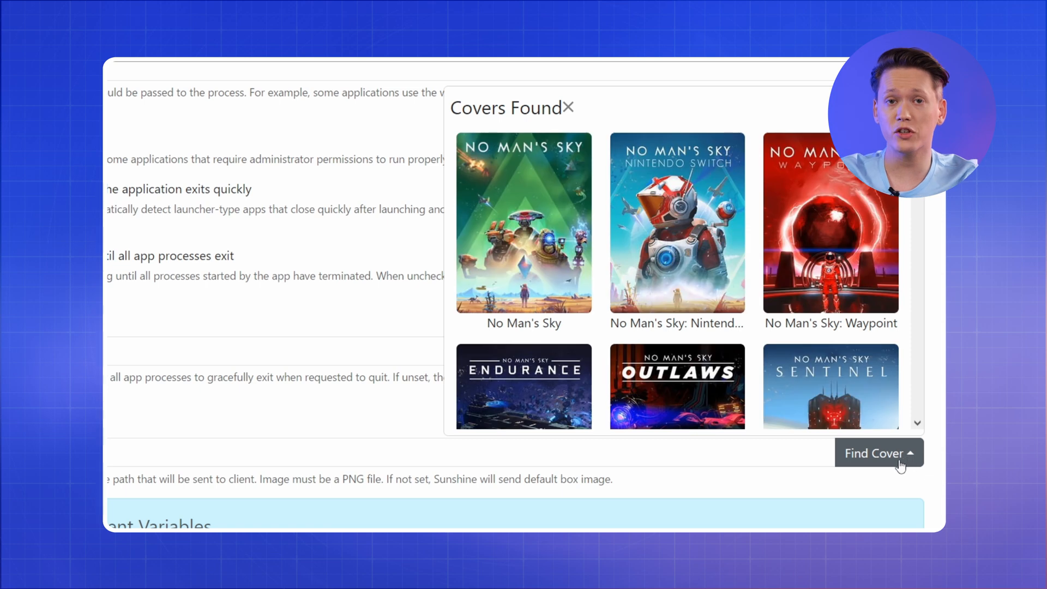
left_click(524, 223)
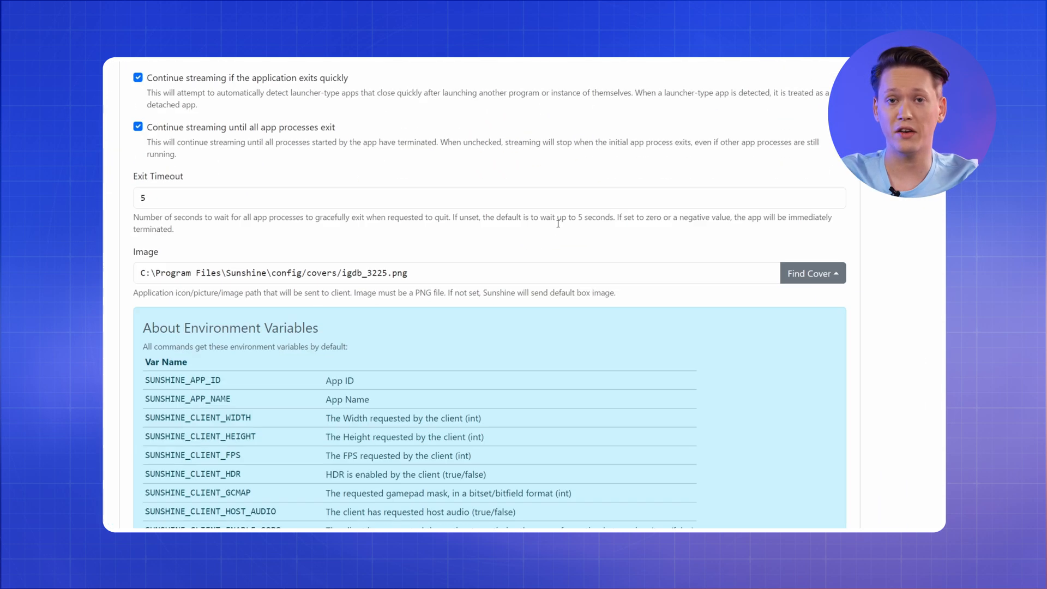
scroll("down", 3)
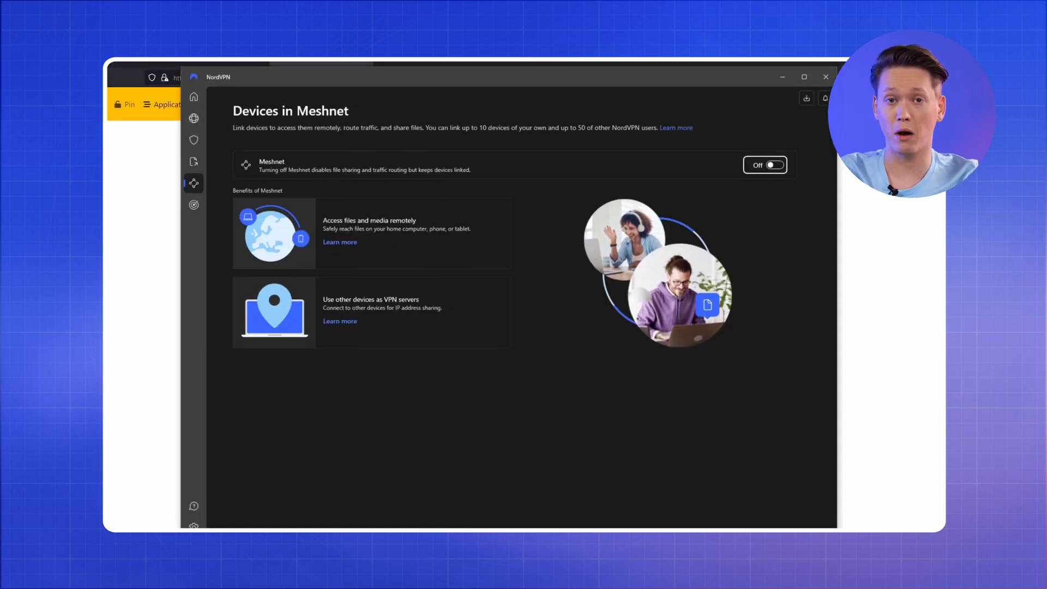
- Flip the NordVPN Meshnet toggle to On so linked devices are listed
left_click(765, 164)
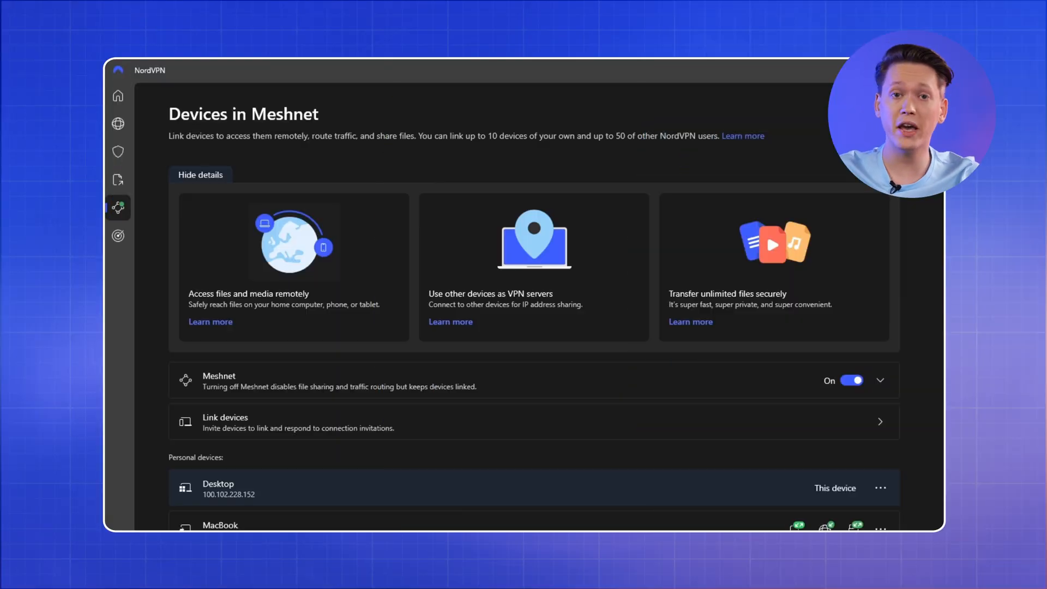
scroll("down", 3)
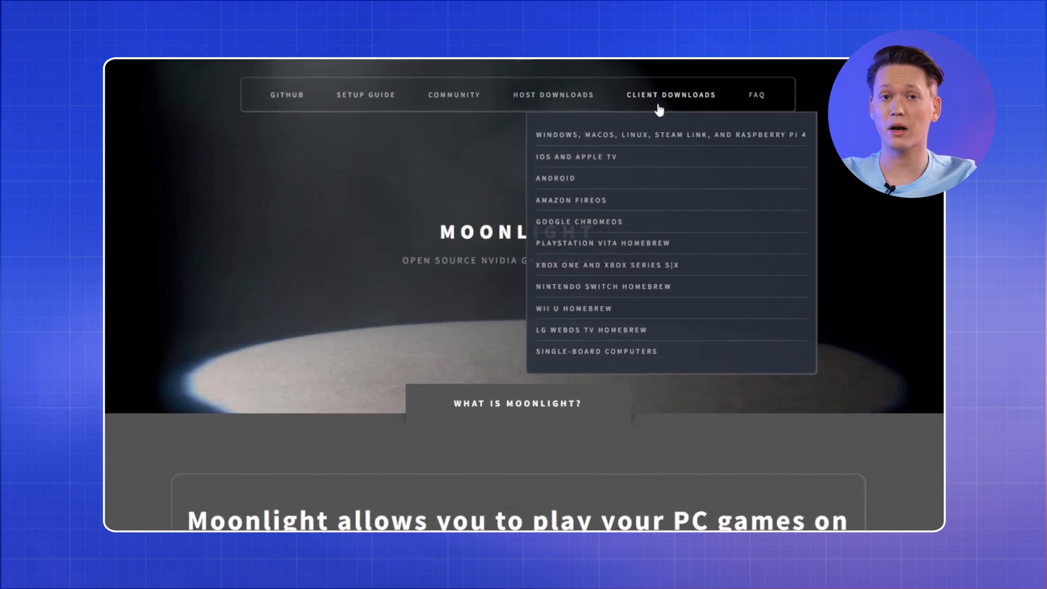
- Bring up the Moonlight PC v5.0.1 GitHub release with its desktop downloads
left_click(671, 134)
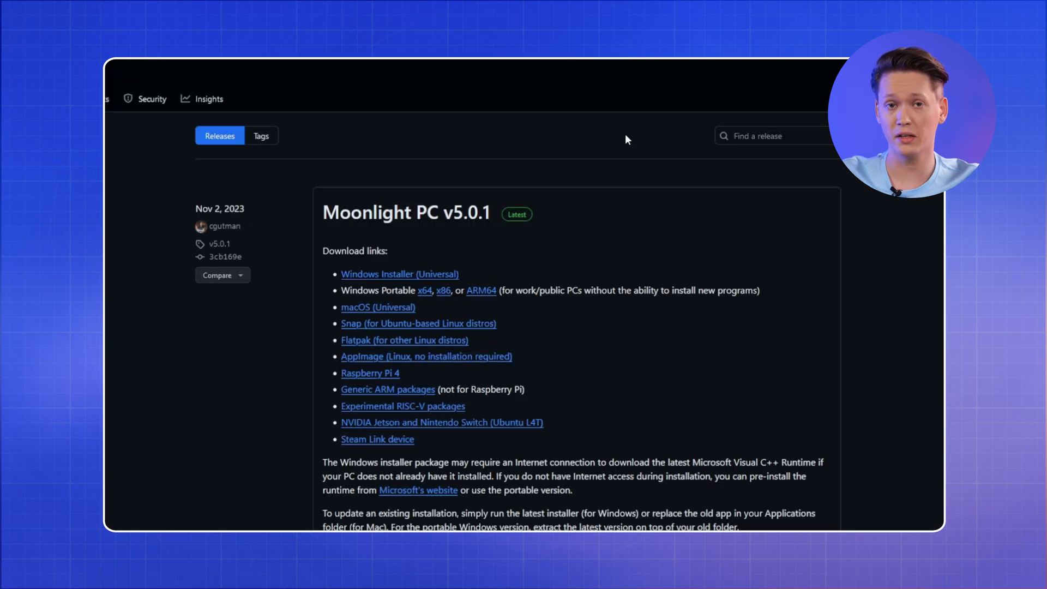
scroll("down", 3)
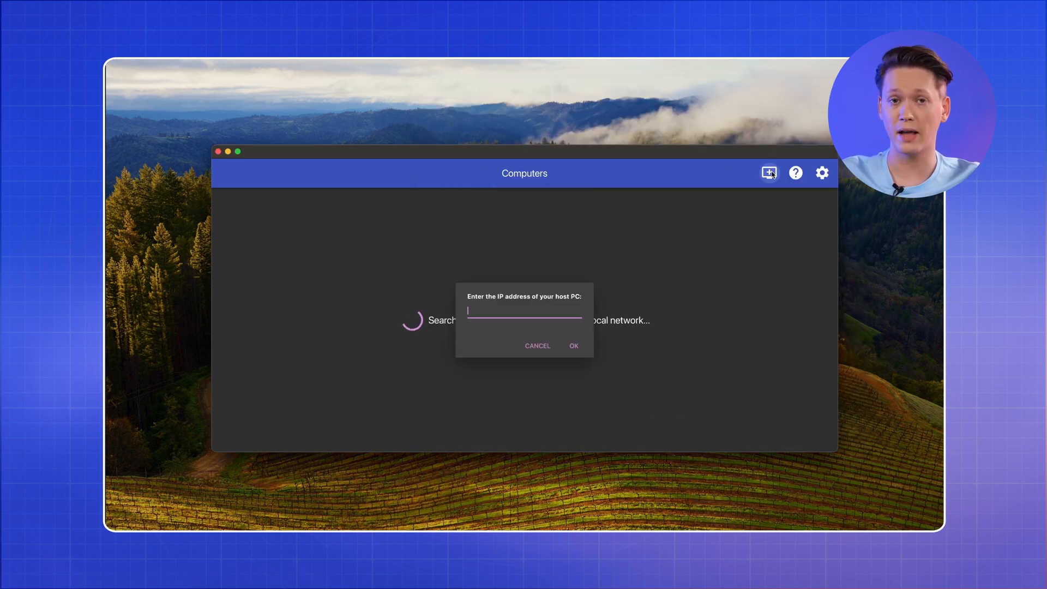
- Add host 100.94.168.131 and start pairing with the locked DESKTOP-DRCCTO6 tile
type("100.94.168.131")
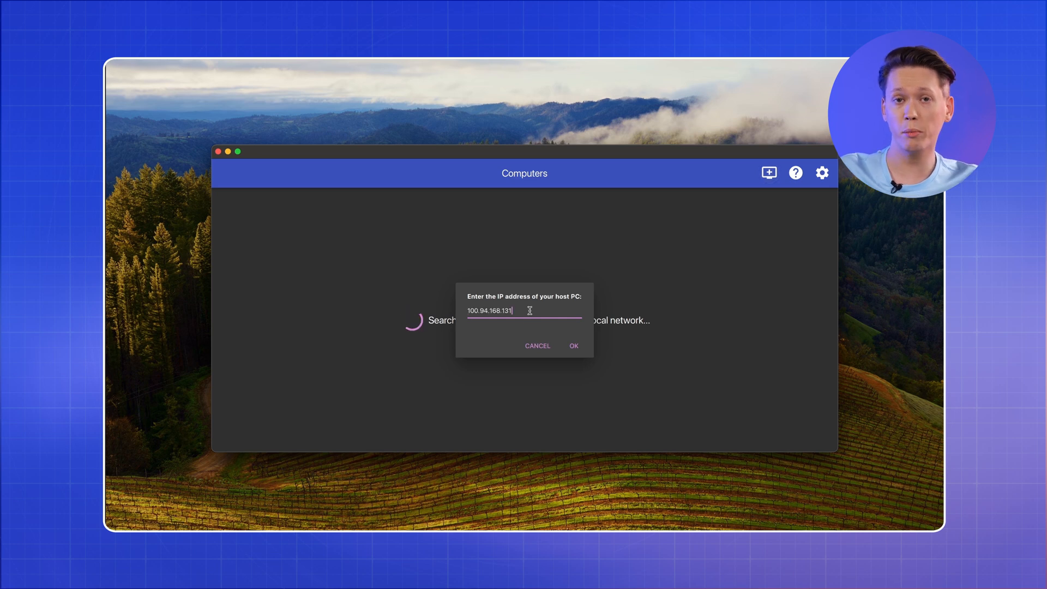
left_click(573, 345)
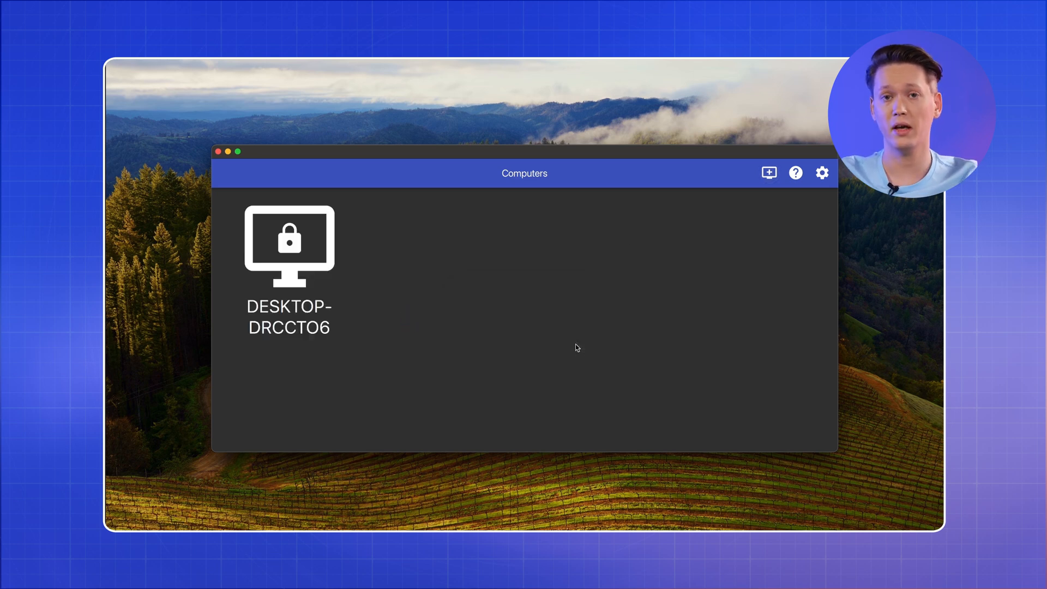
left_click(288, 243)
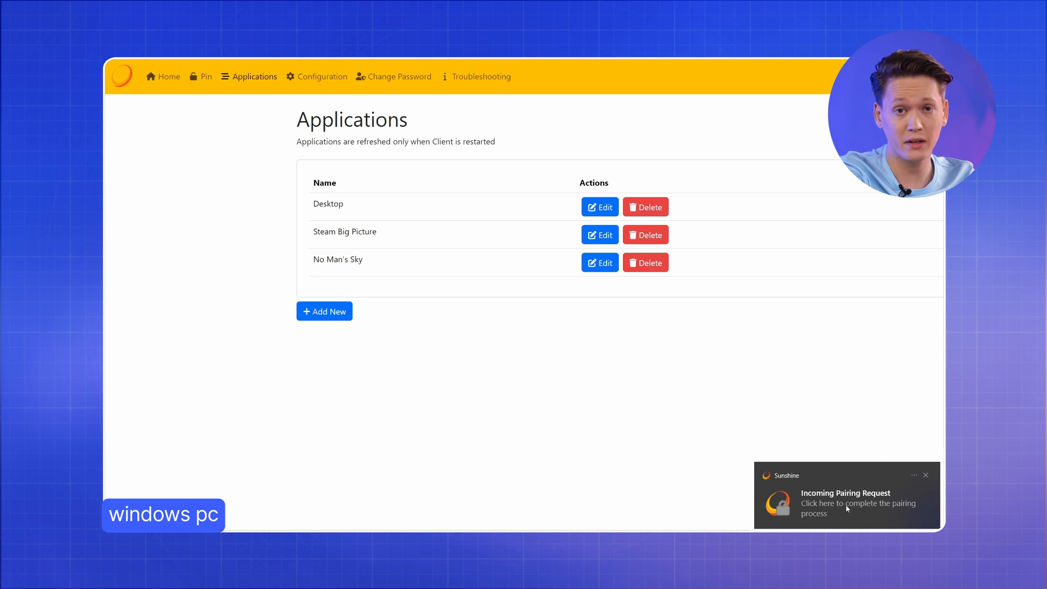
- Answer the incoming pairing request with Moonlight's PIN and send it
left_click(858, 503)
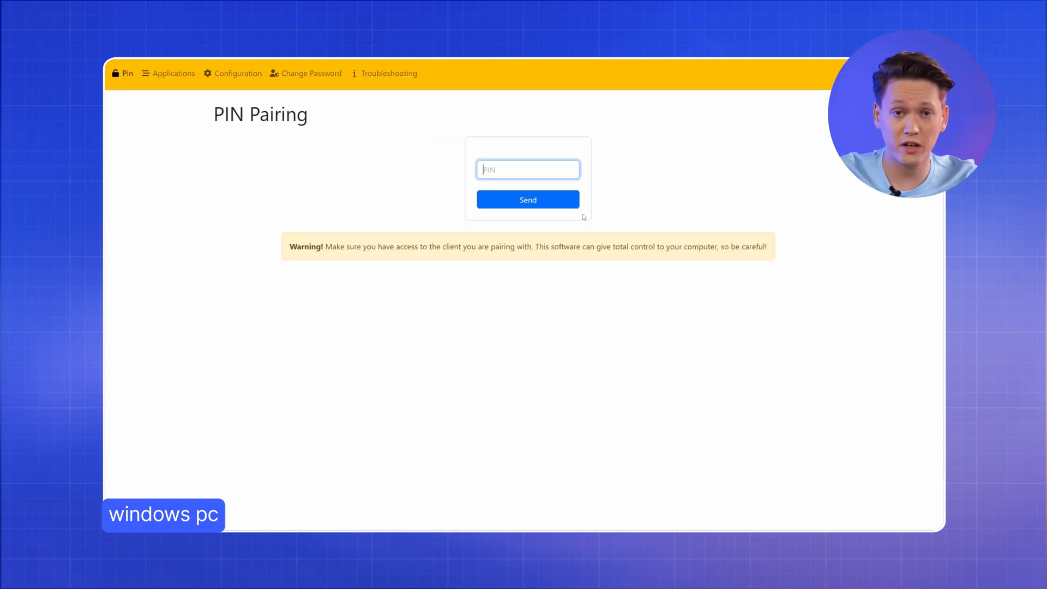
type("5")
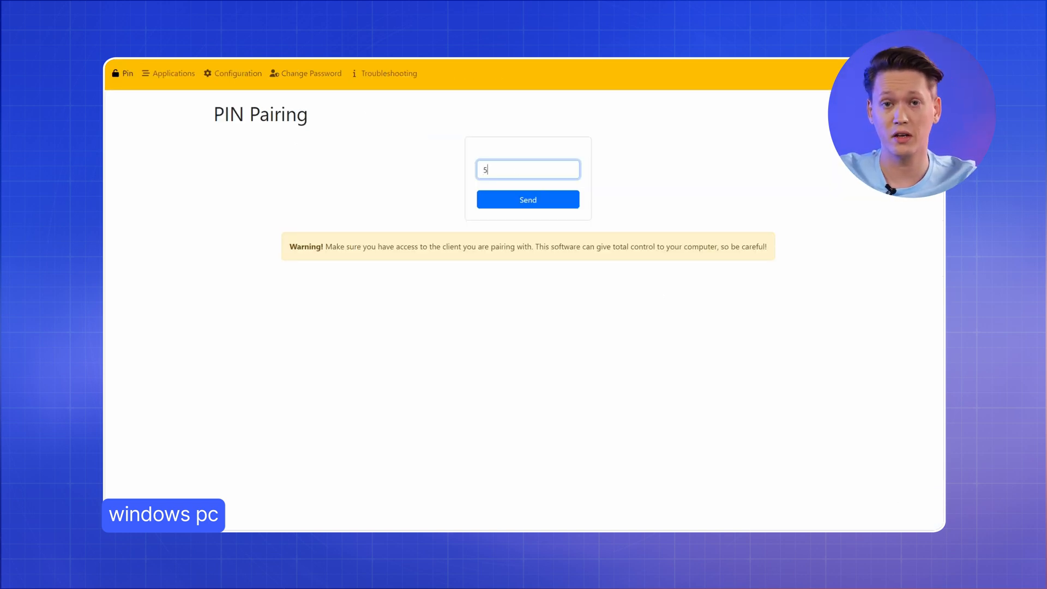
type("981")
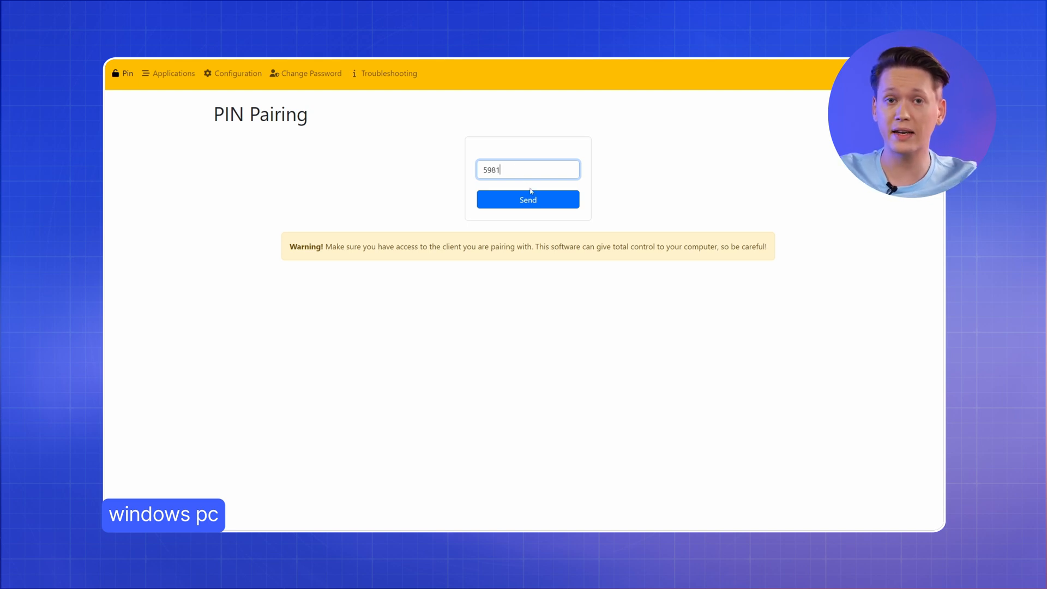
left_click(528, 199)
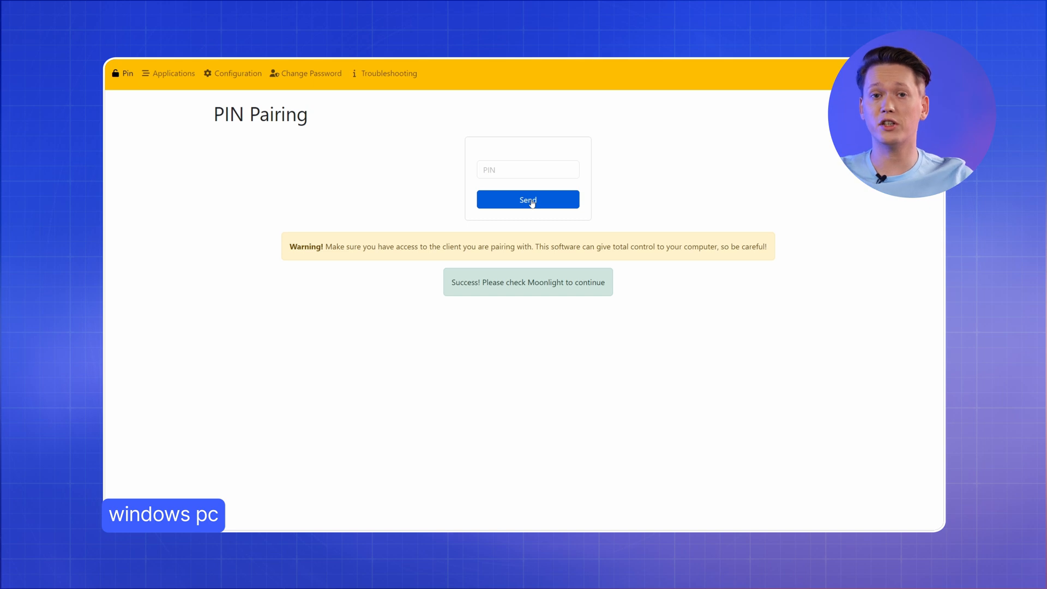